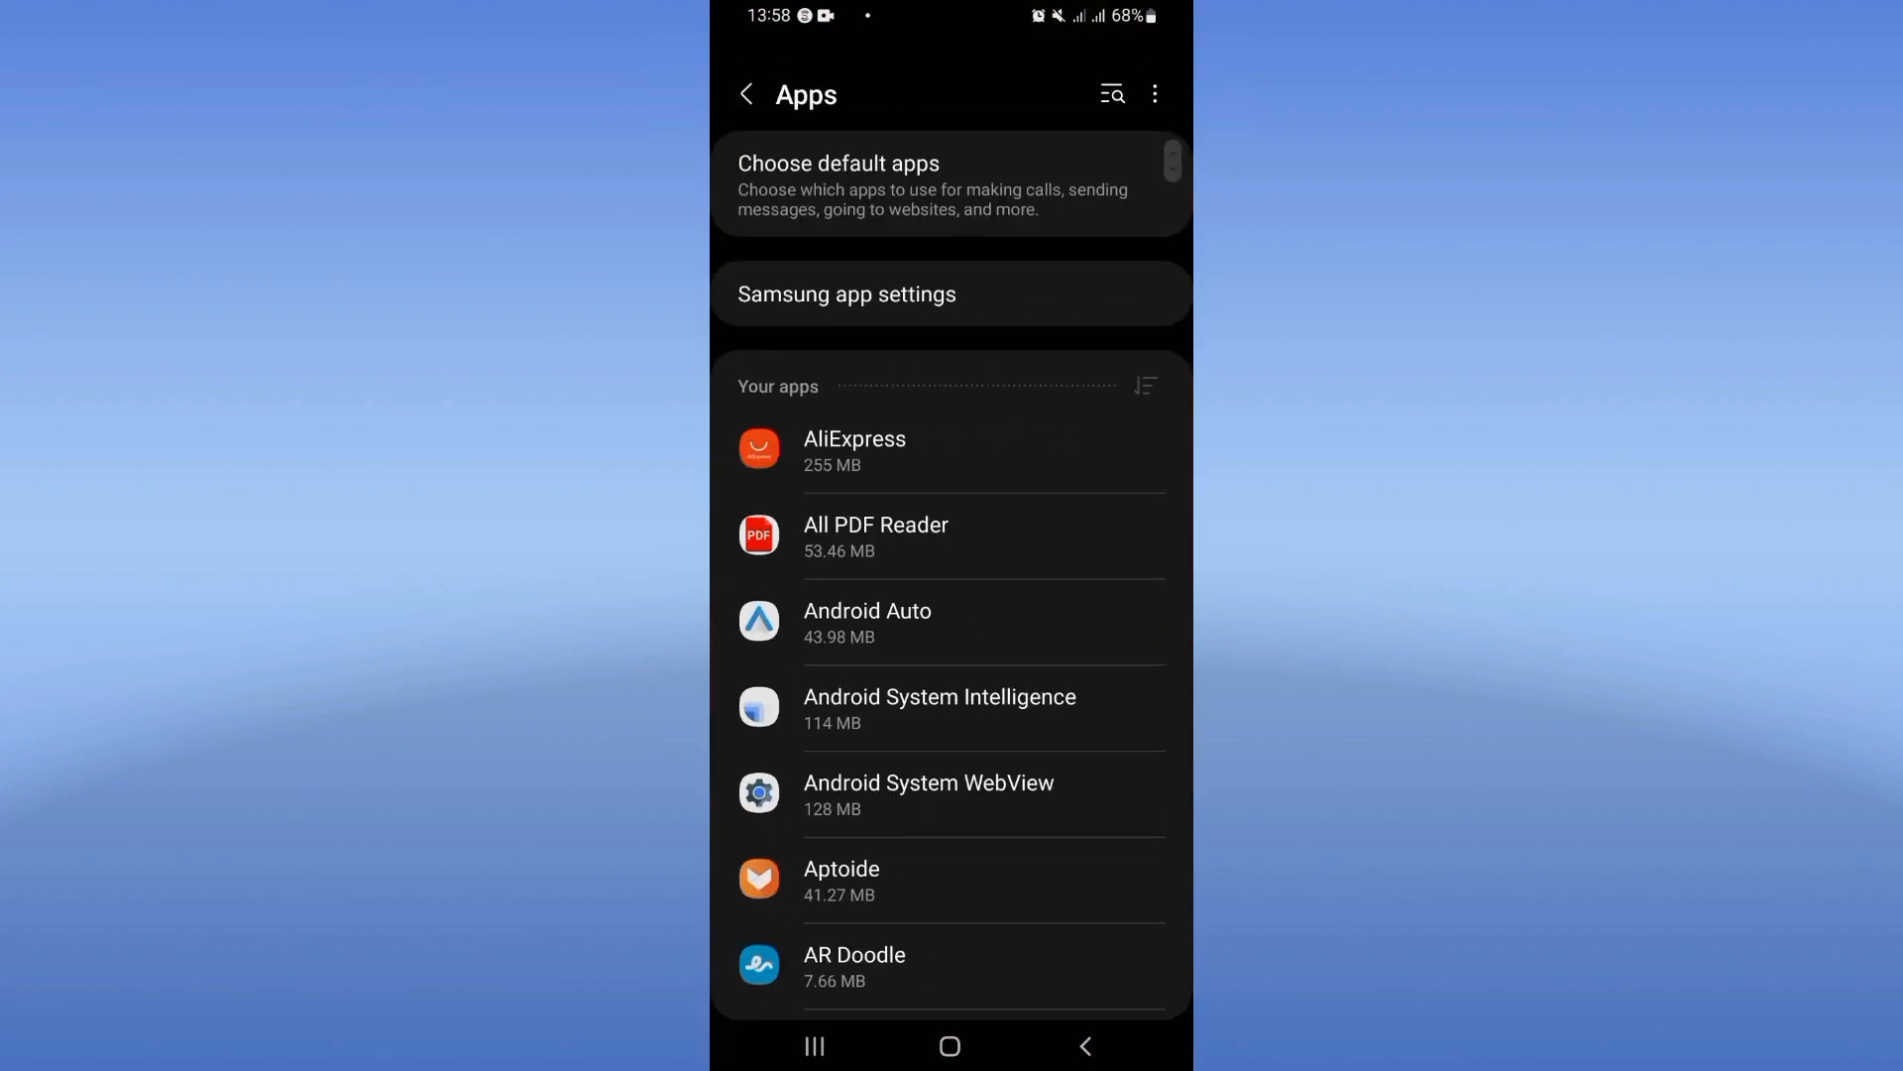
- Search apps for "bi", open Binance's App info, and scroll down to Storage
type("bi")
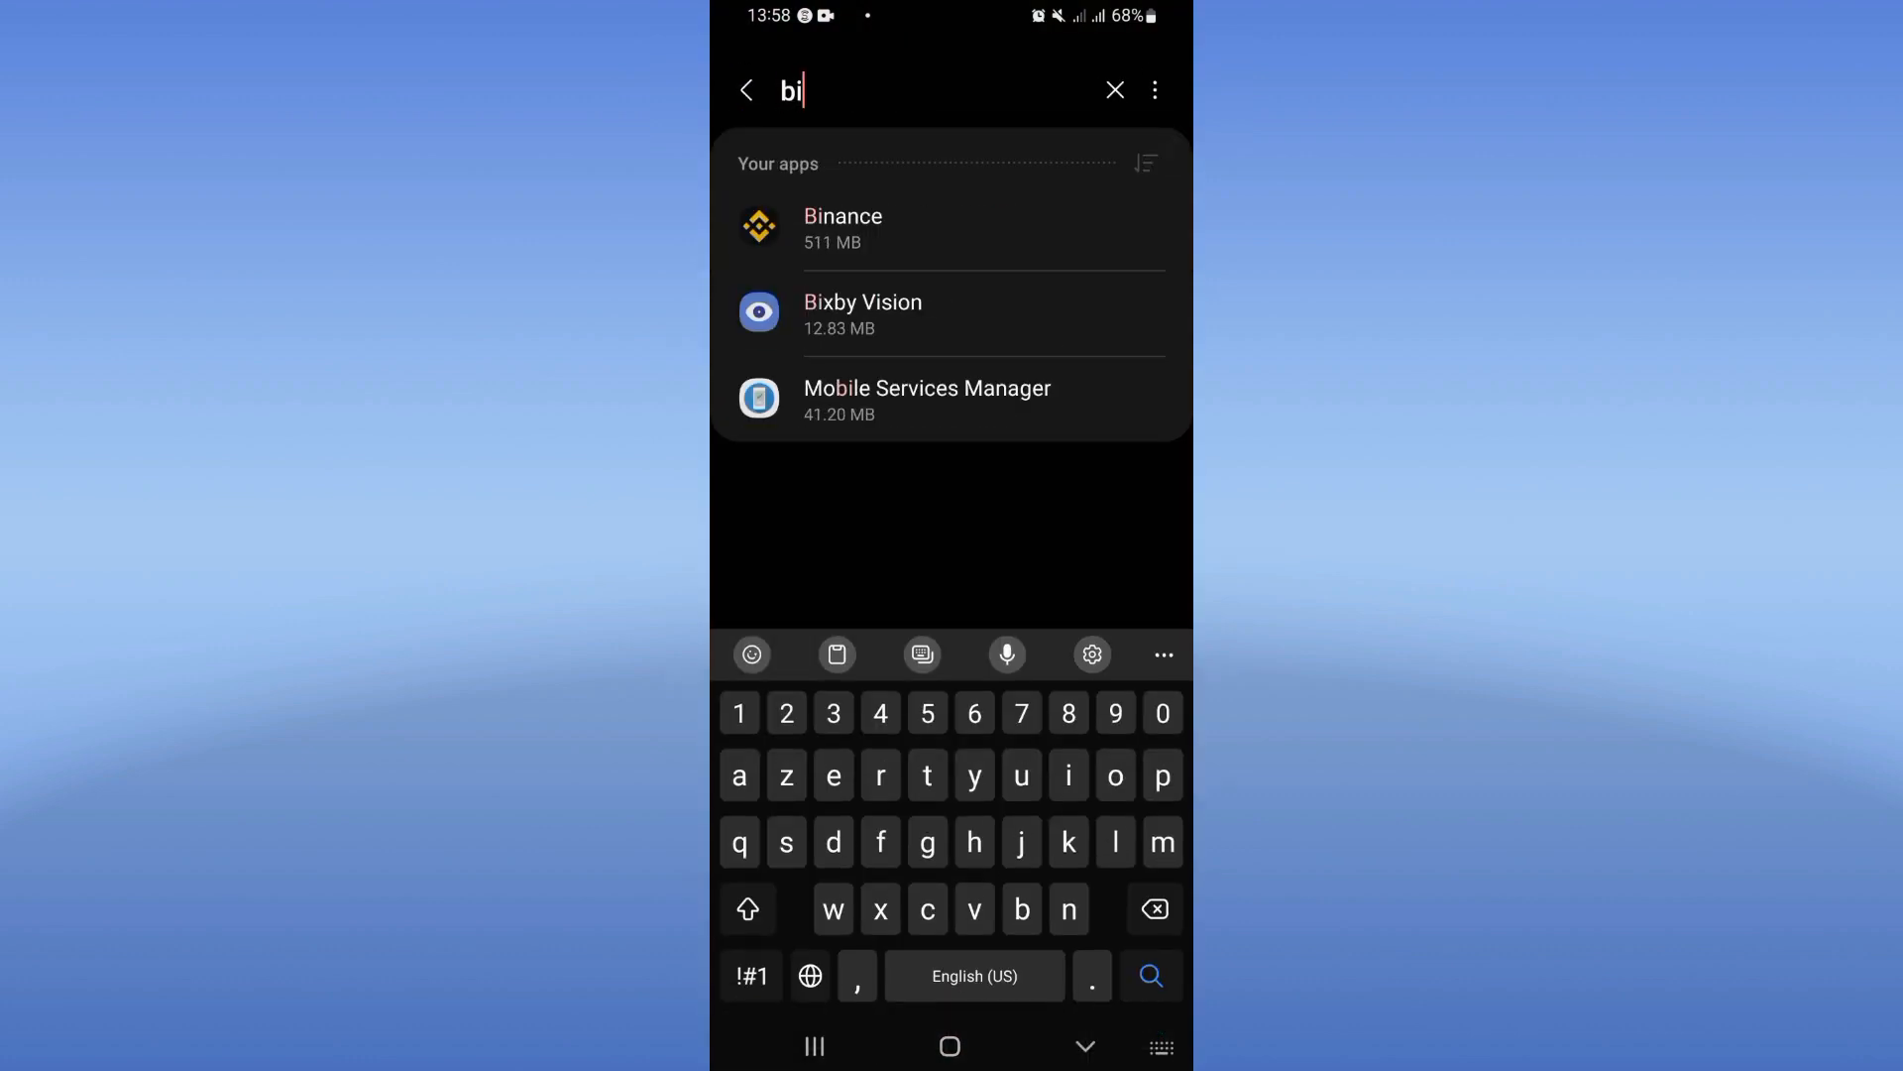
left_click(842, 228)
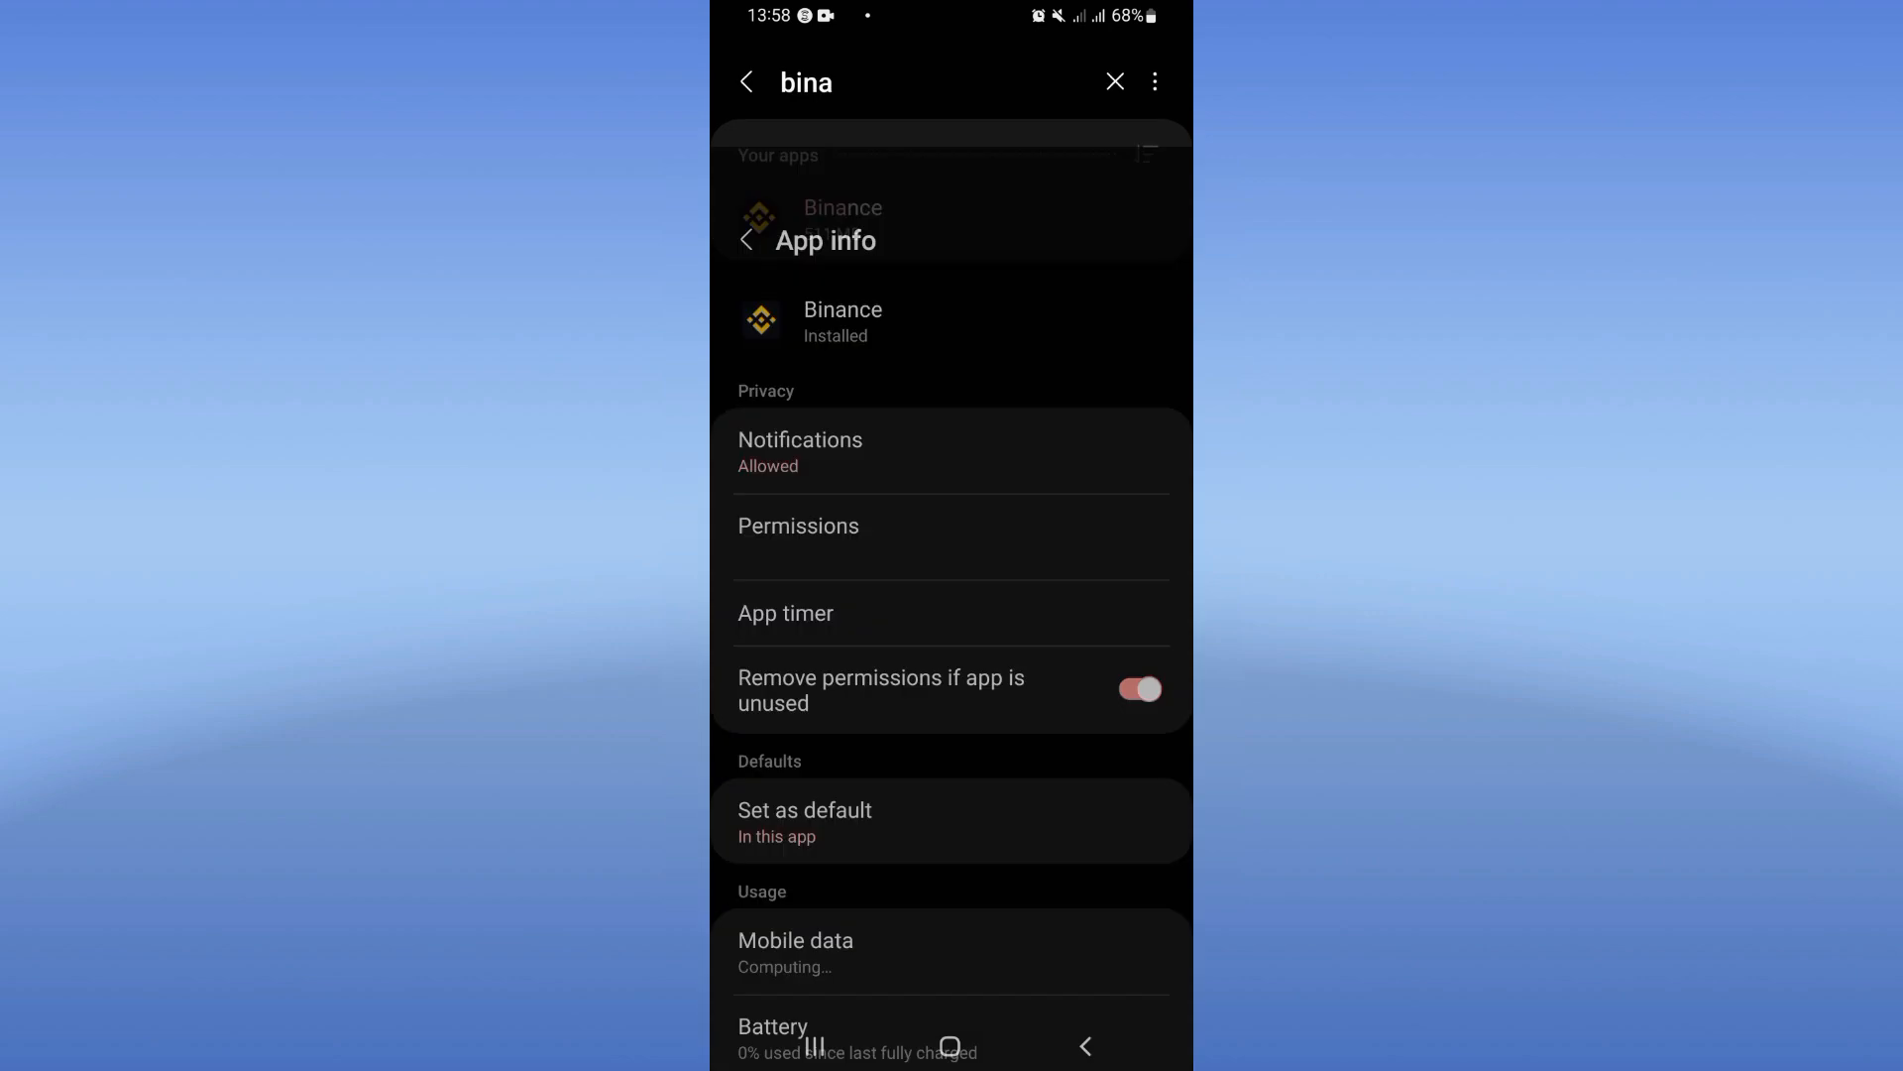
scroll("down", 3)
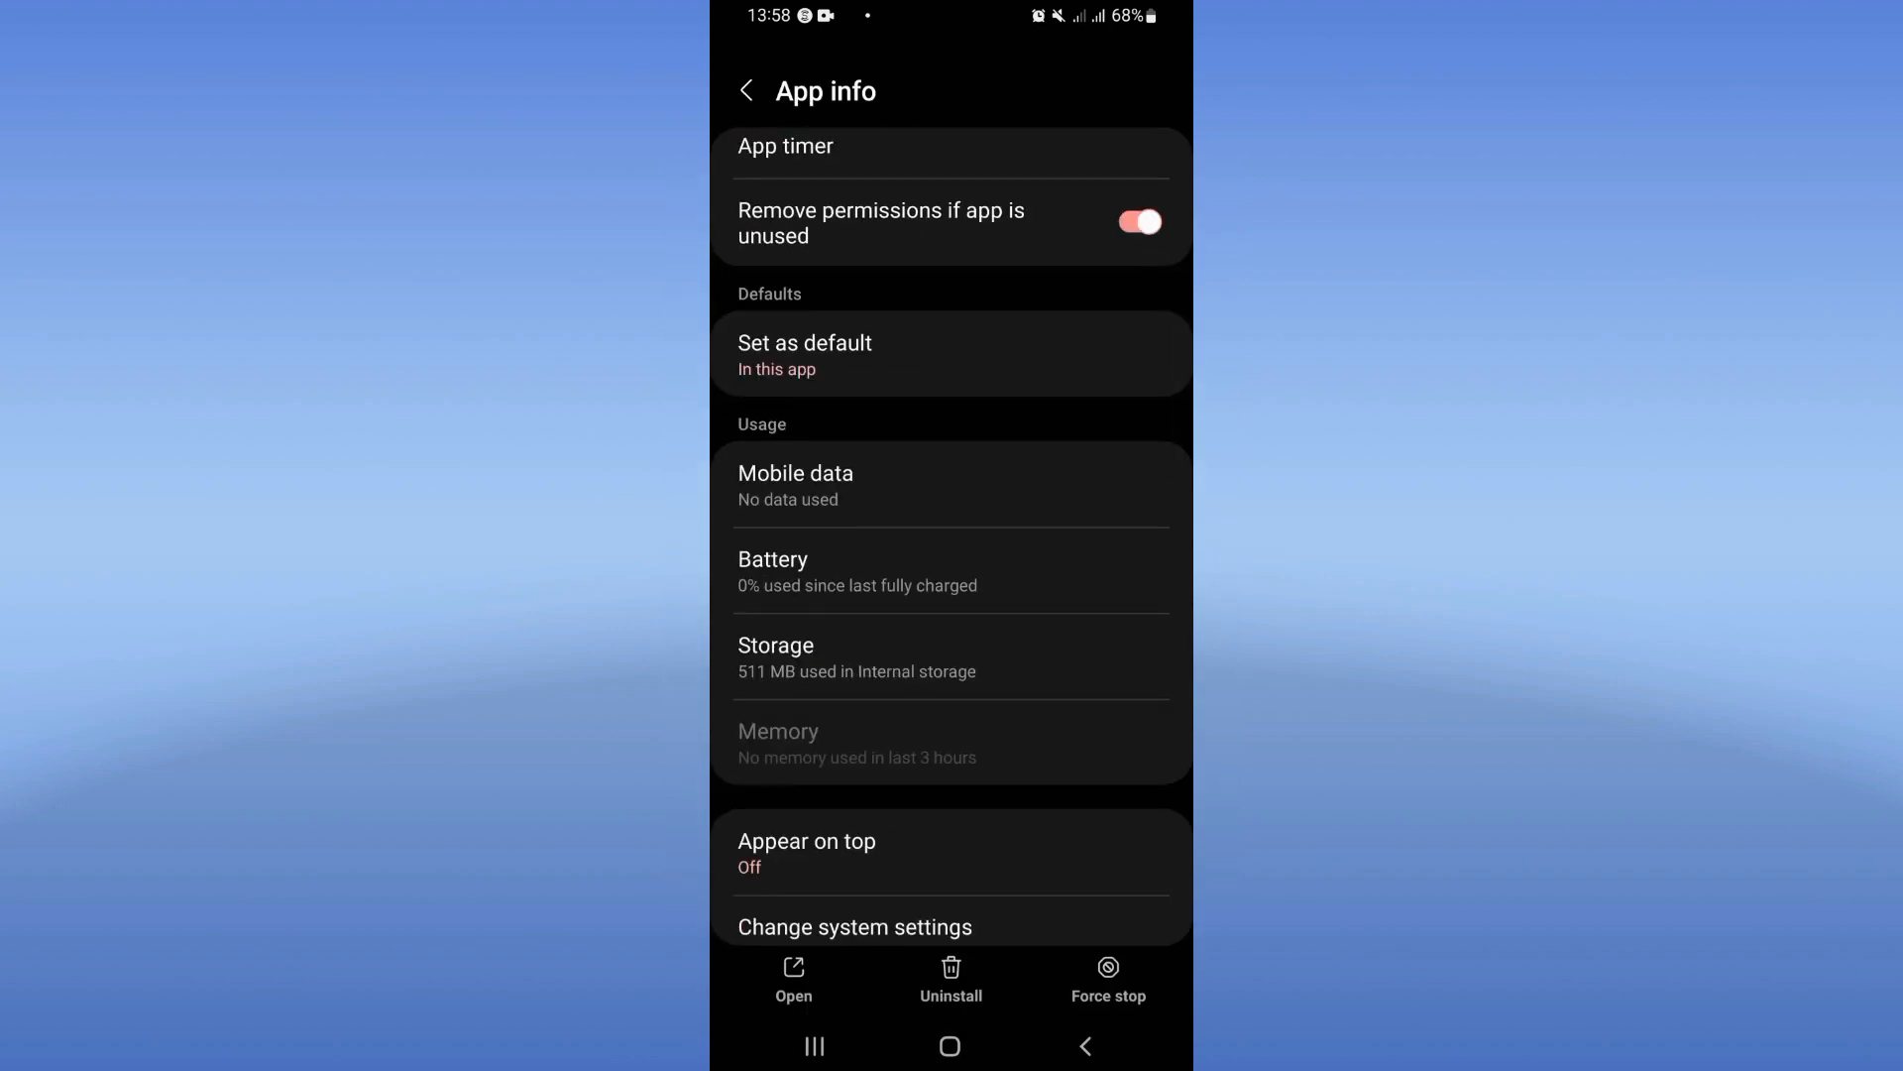